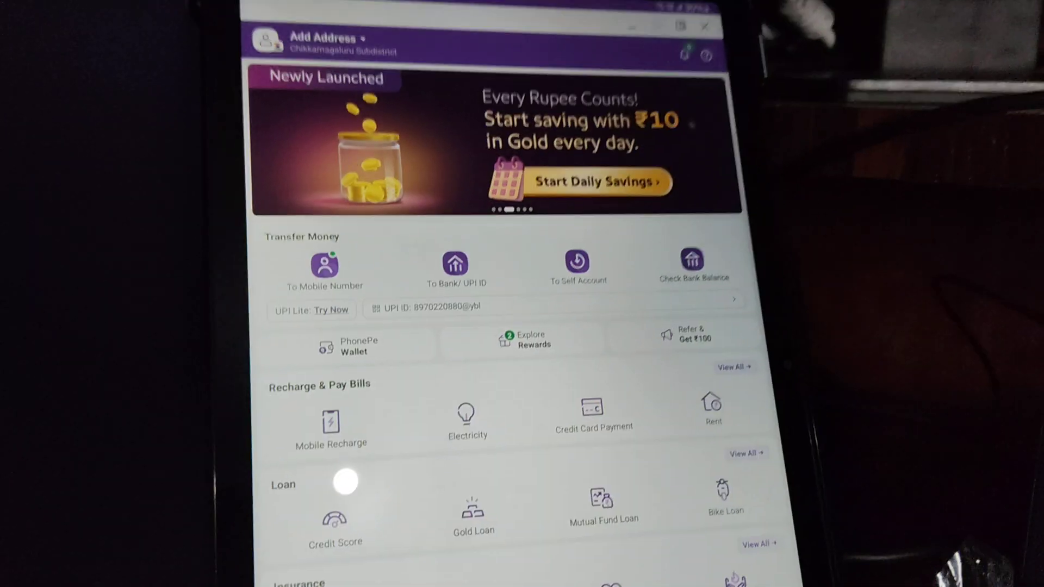
{"action": "scroll", "scroll_direction": "down", "scroll_amount": 3}
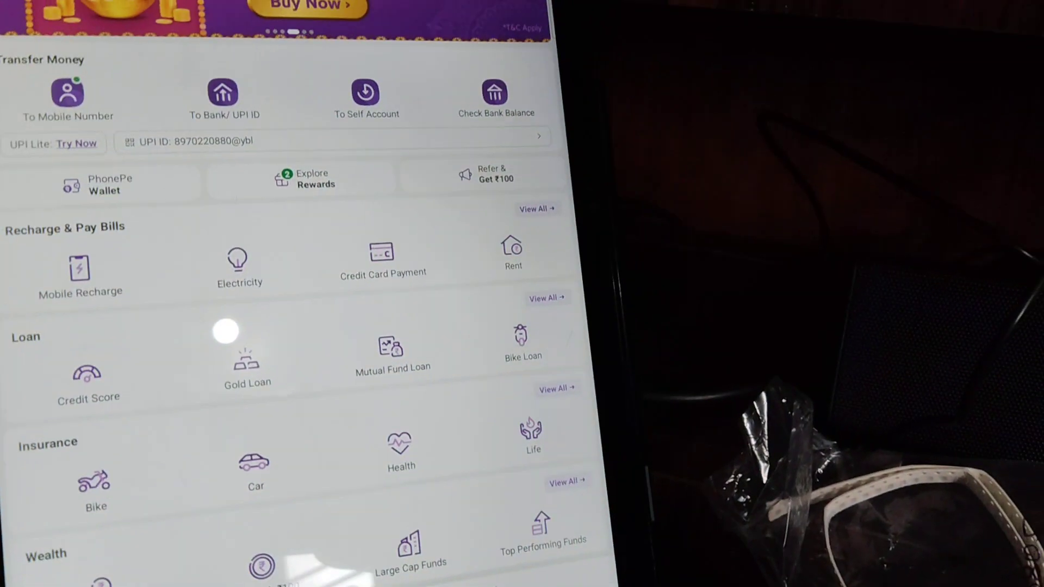